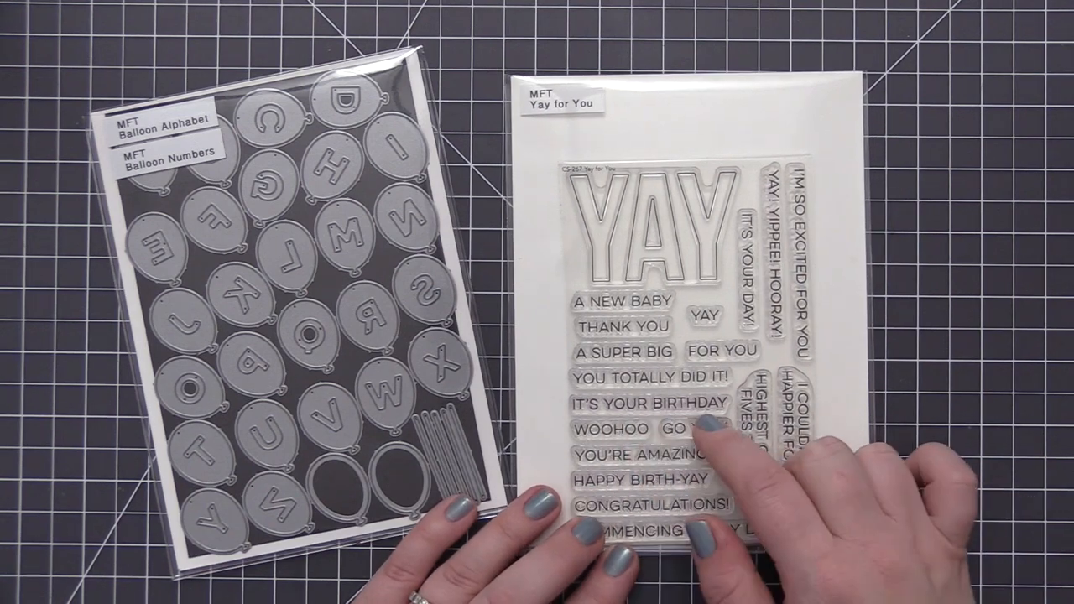
{"action": "mouse_move", "coordinate": [881, 487]}
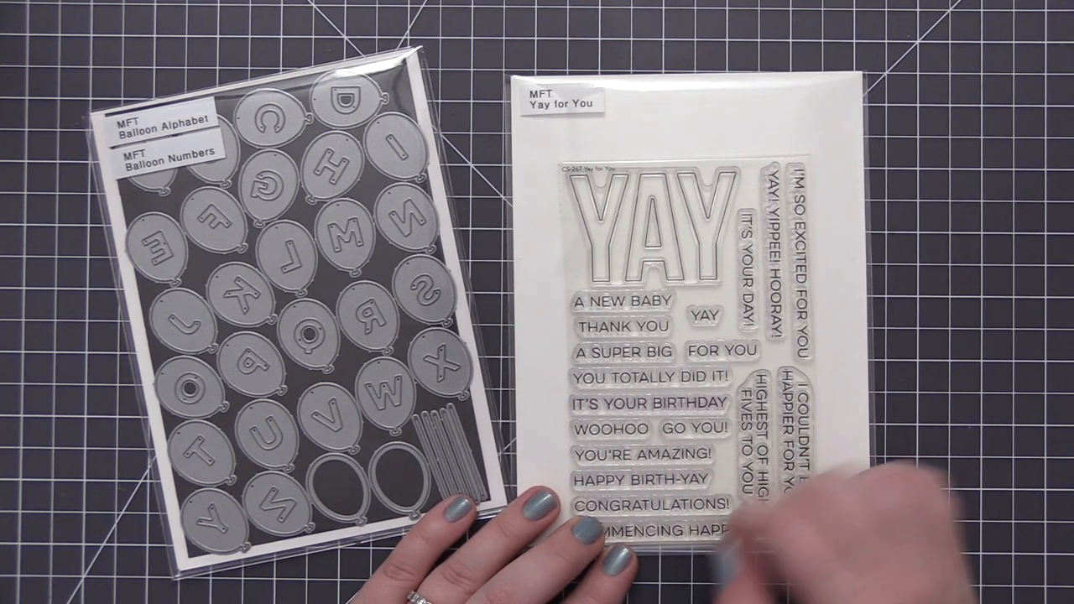